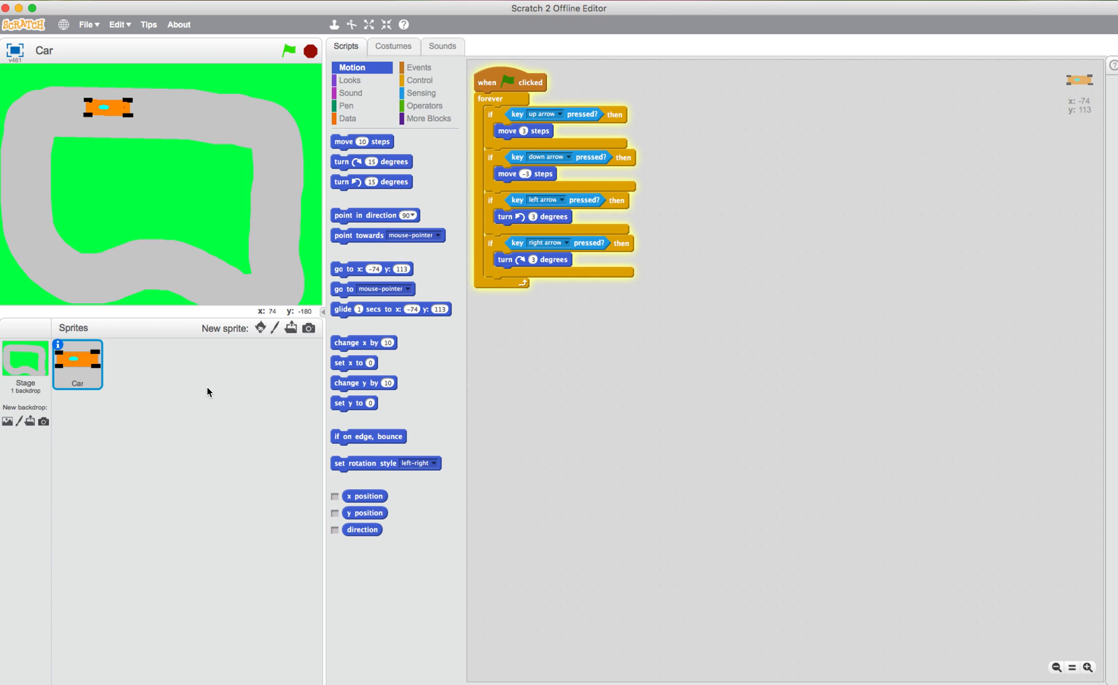
pyautogui.moveTo(162, 394)
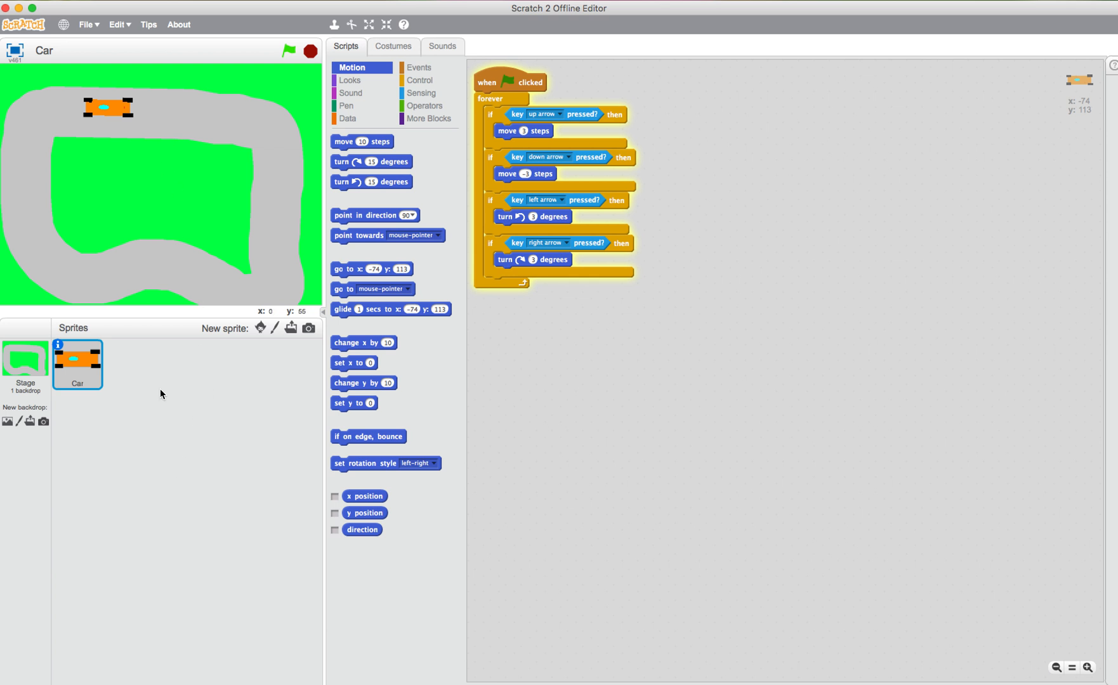
# Select the Stage thumbnail so its empty script area is shown.
pyautogui.click(26, 364)
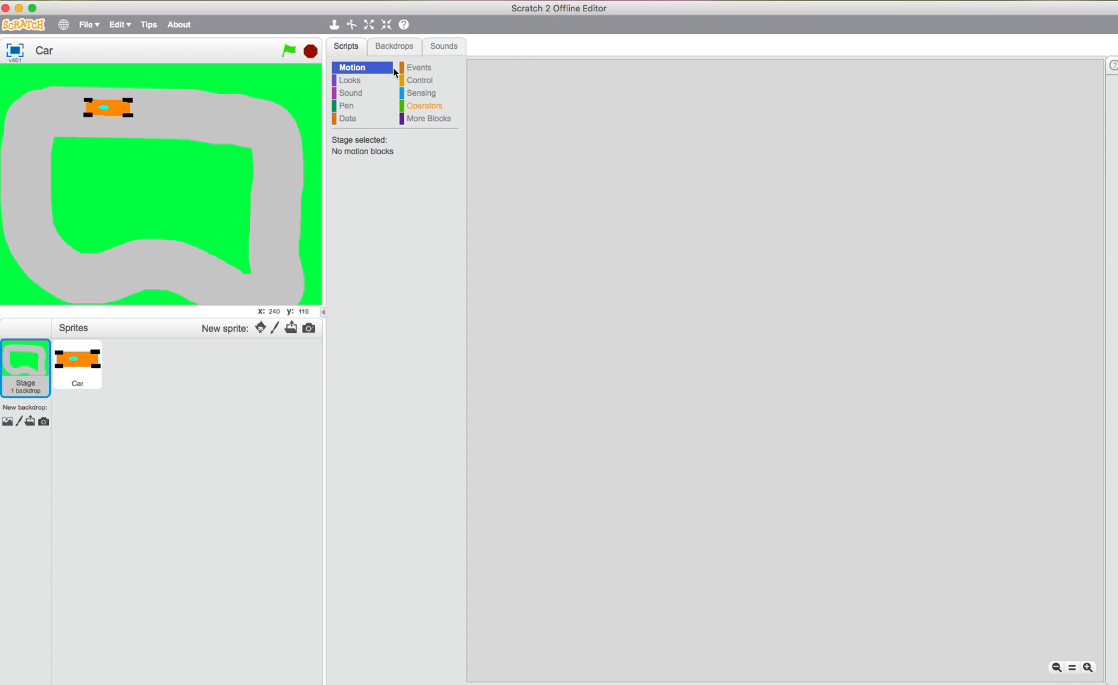
# Edit the Track backdrop in the paint editor with the Line tool and red colour chosen.
pyautogui.click(393, 46)
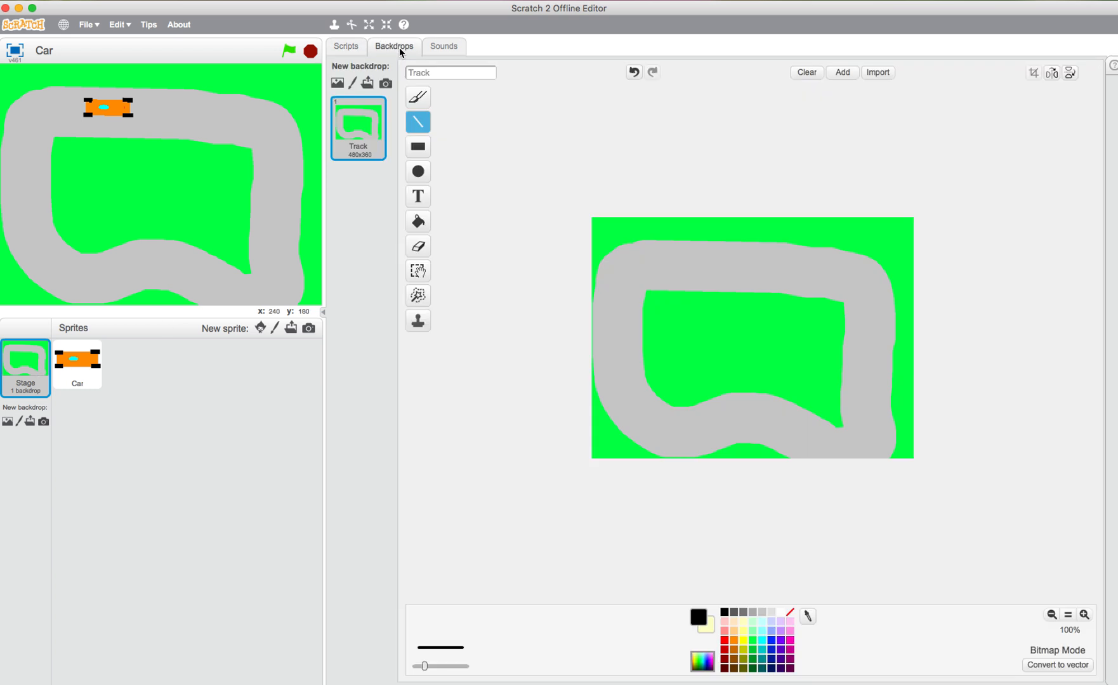
pyautogui.moveTo(435, 123)
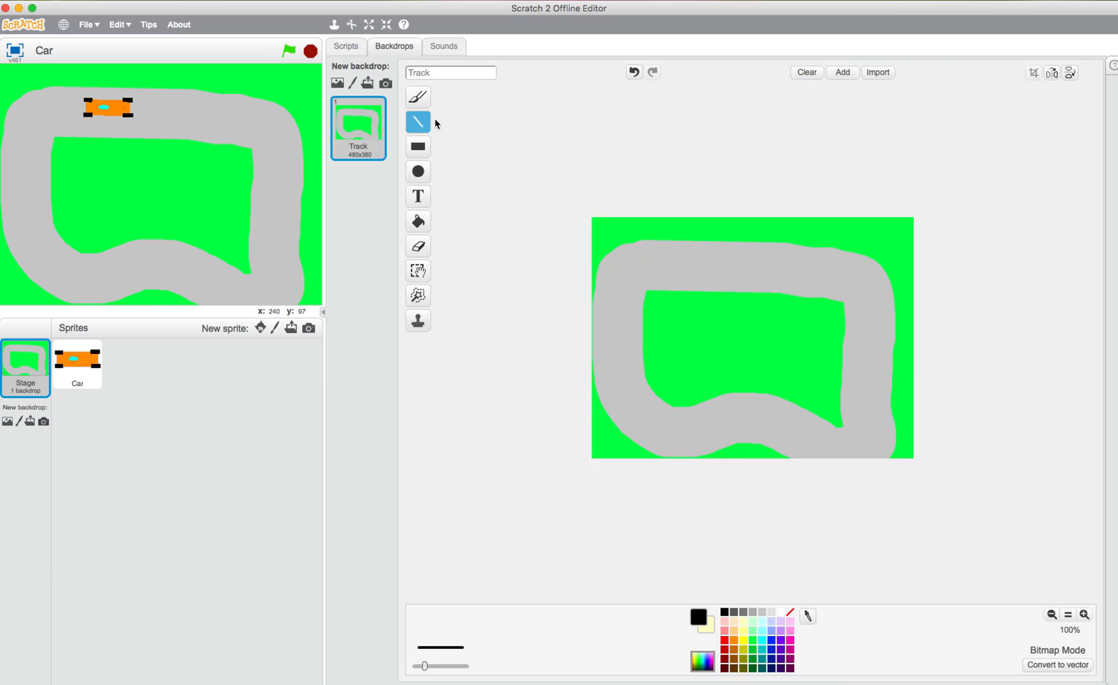
pyautogui.moveTo(418, 122)
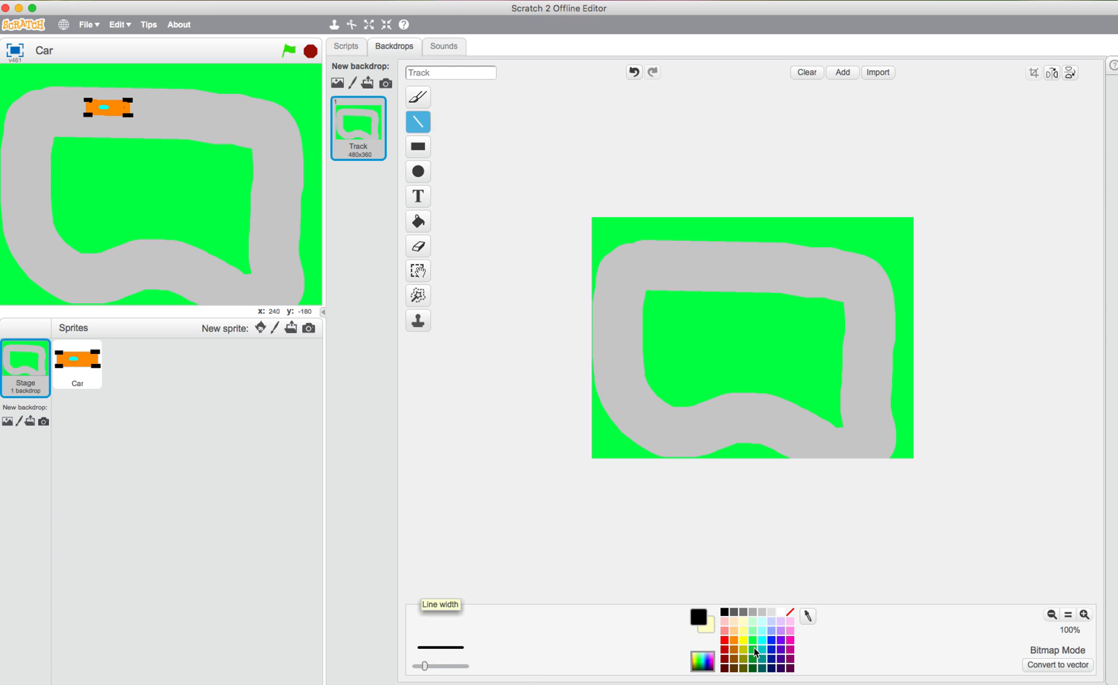
pyautogui.click(725, 630)
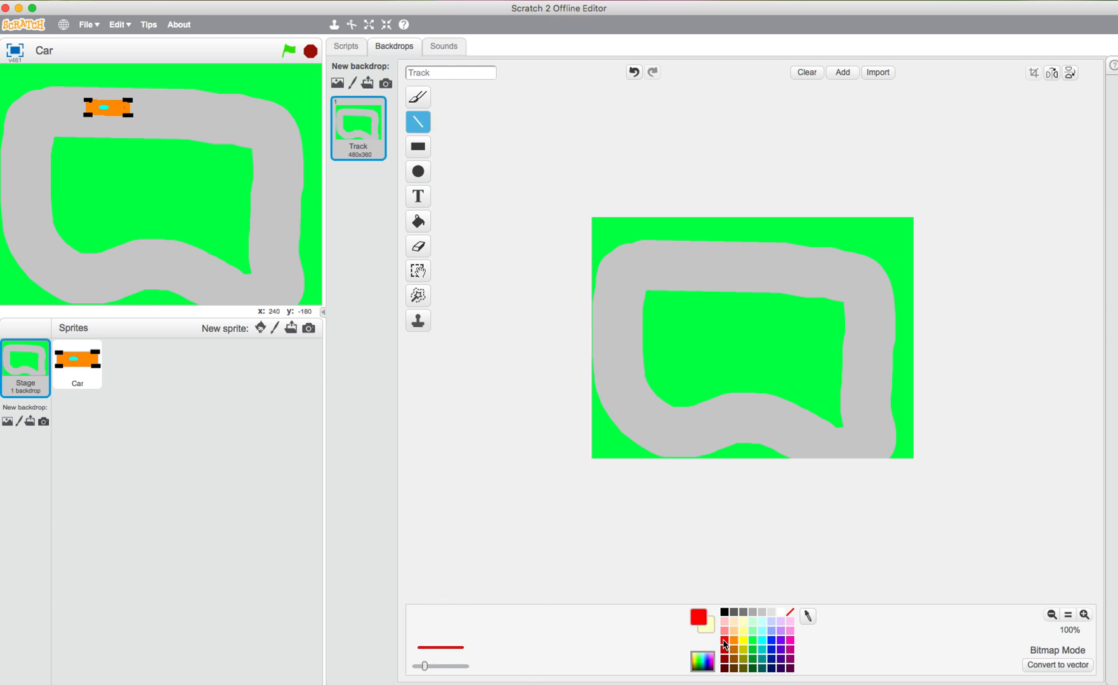
pyautogui.moveTo(470, 578)
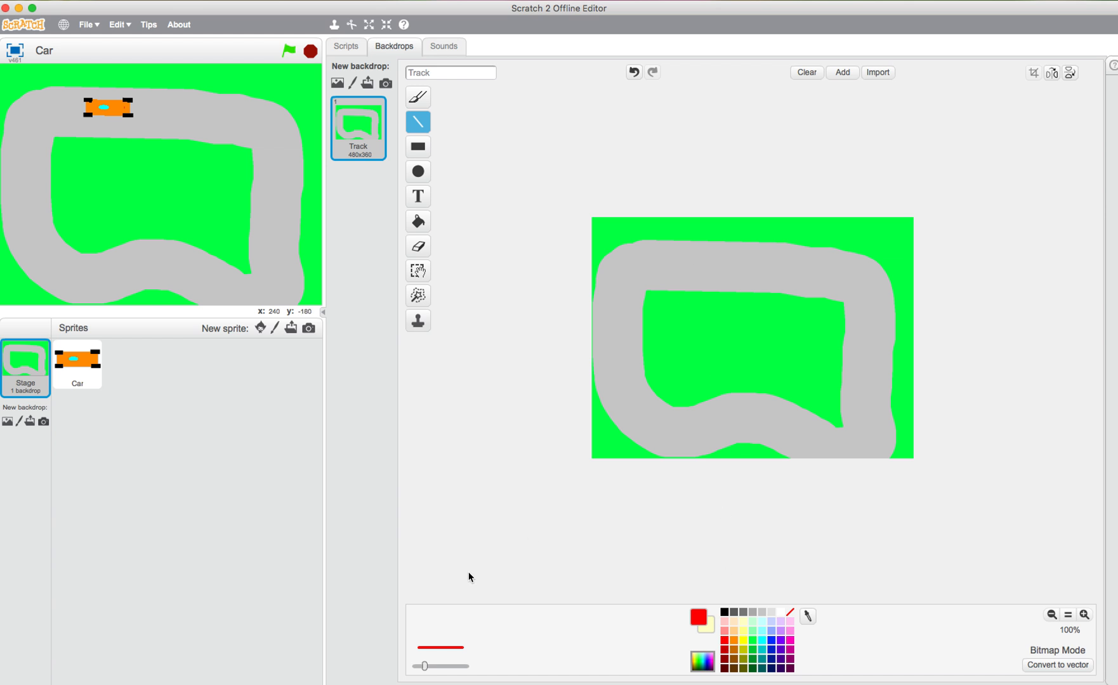
pyautogui.moveTo(433, 668)
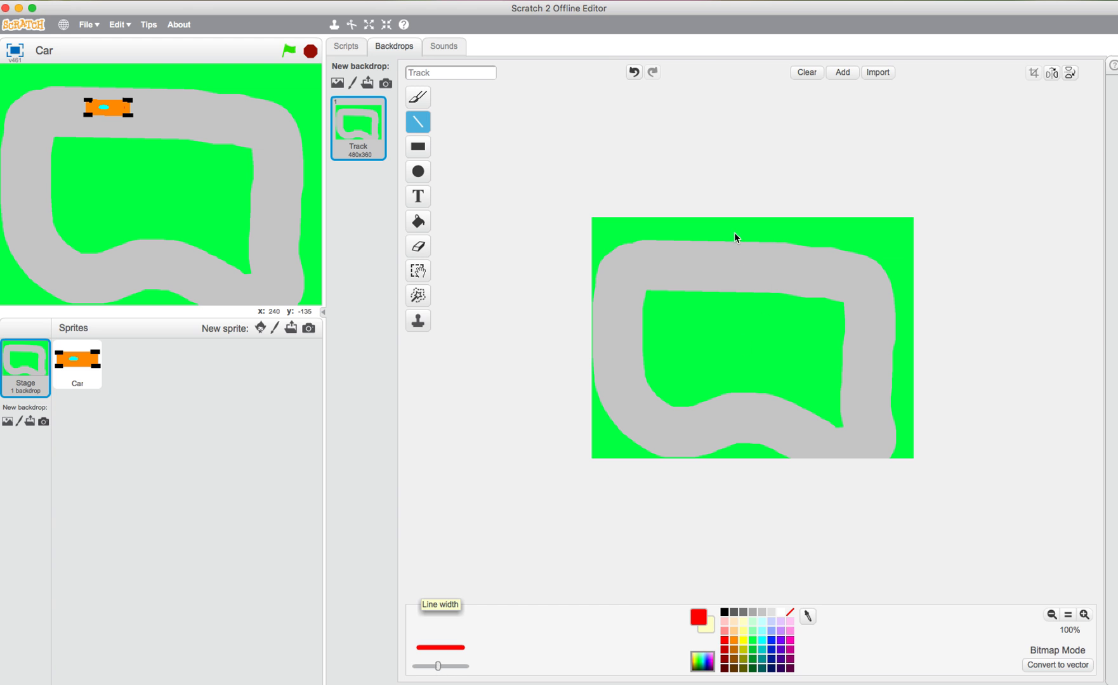
pyautogui.moveTo(712, 244)
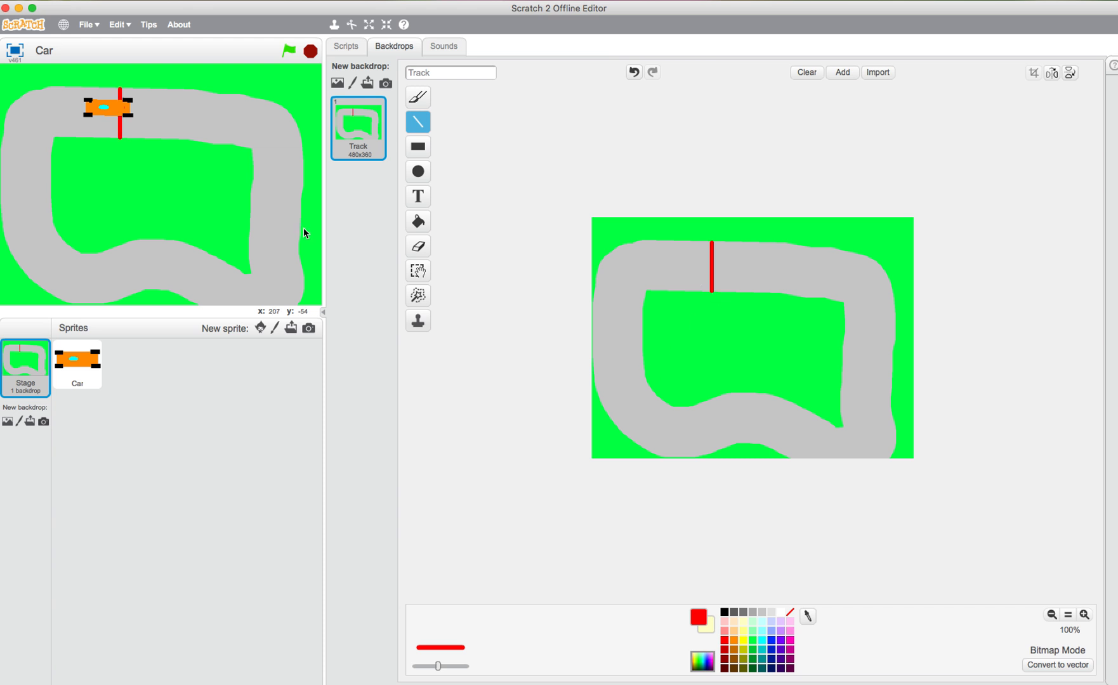
pyautogui.moveTo(307, 89)
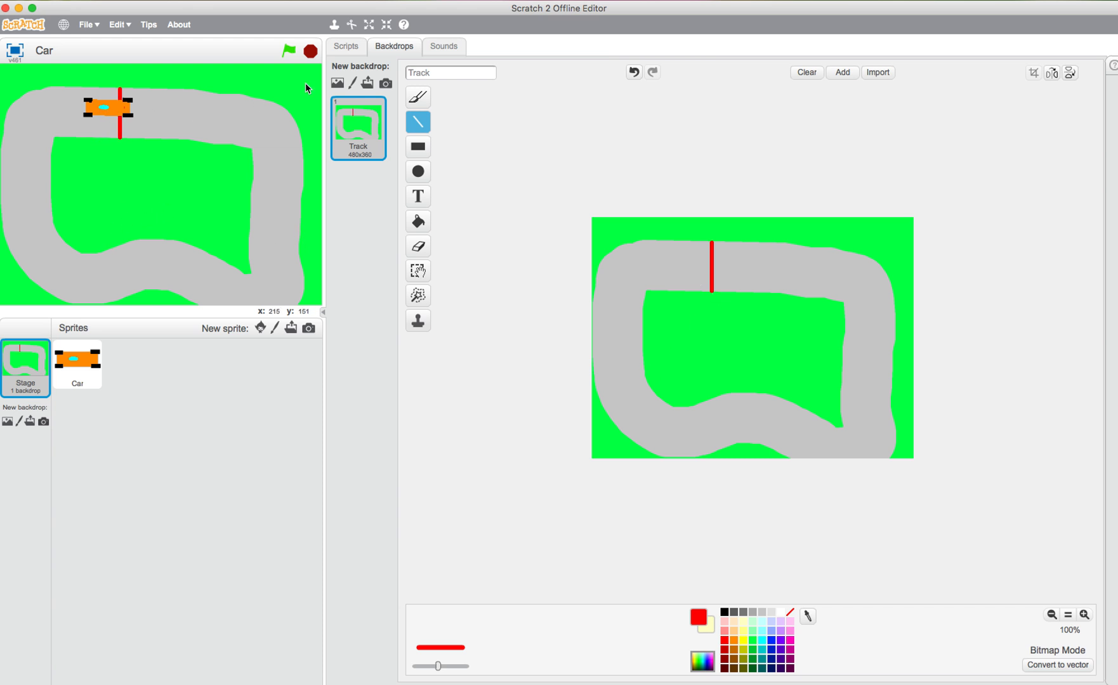
pyautogui.moveTo(108, 113)
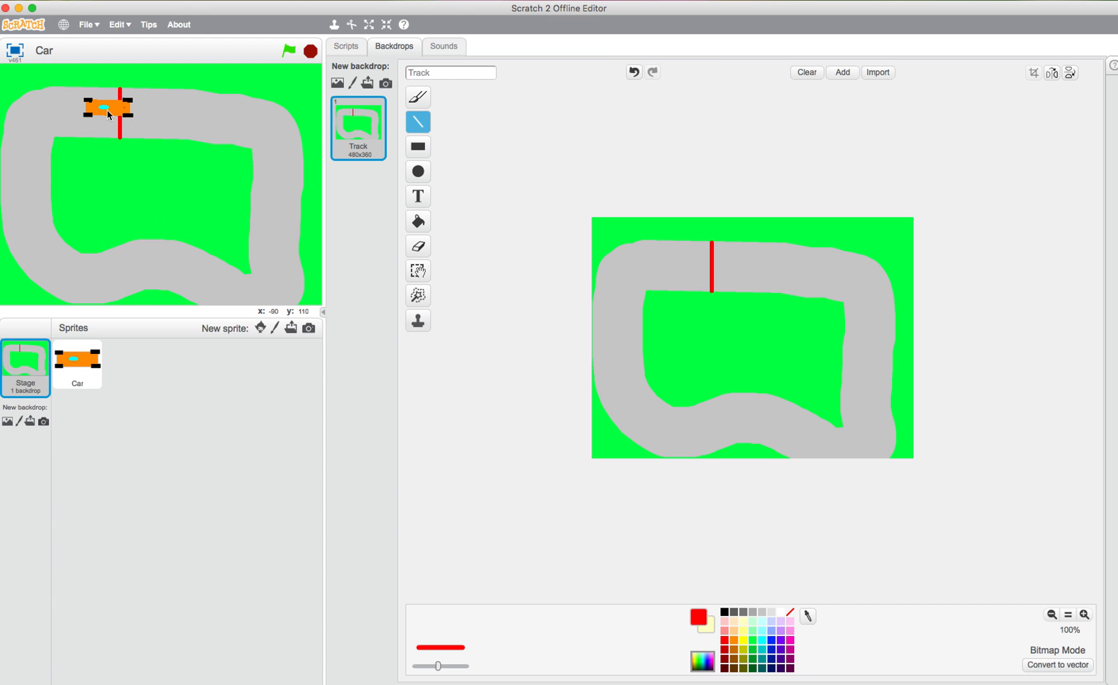
pyautogui.moveTo(143, 119)
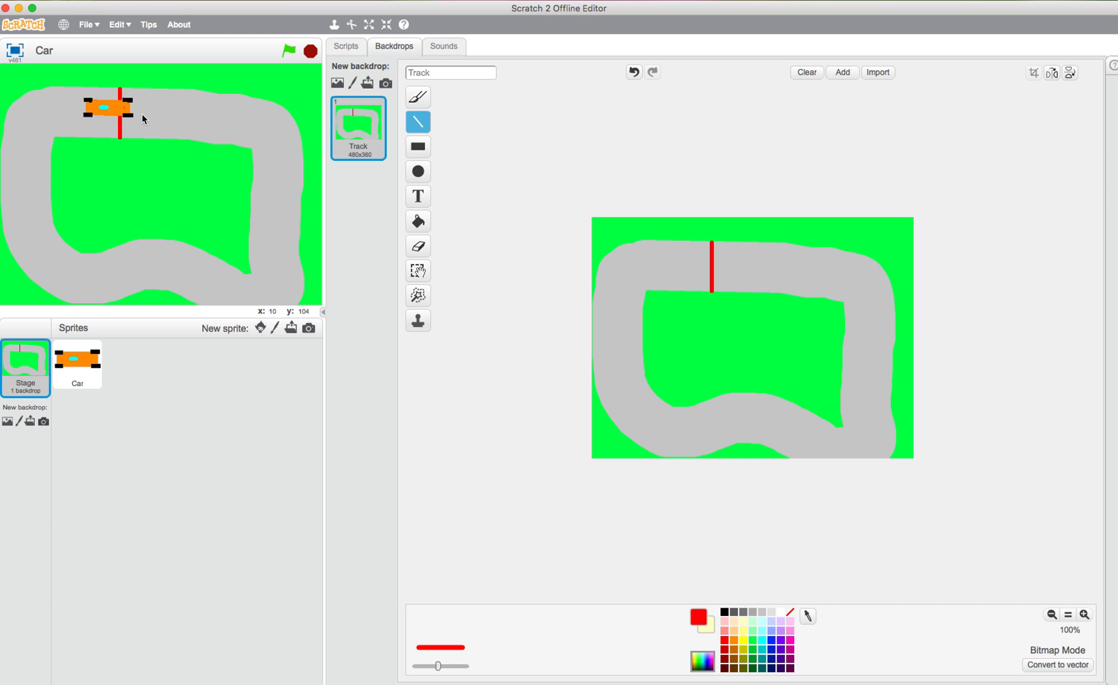
# Show the Car sprite's scripts with the Events block category ready for a green-flag hat.
pyautogui.click(347, 46)
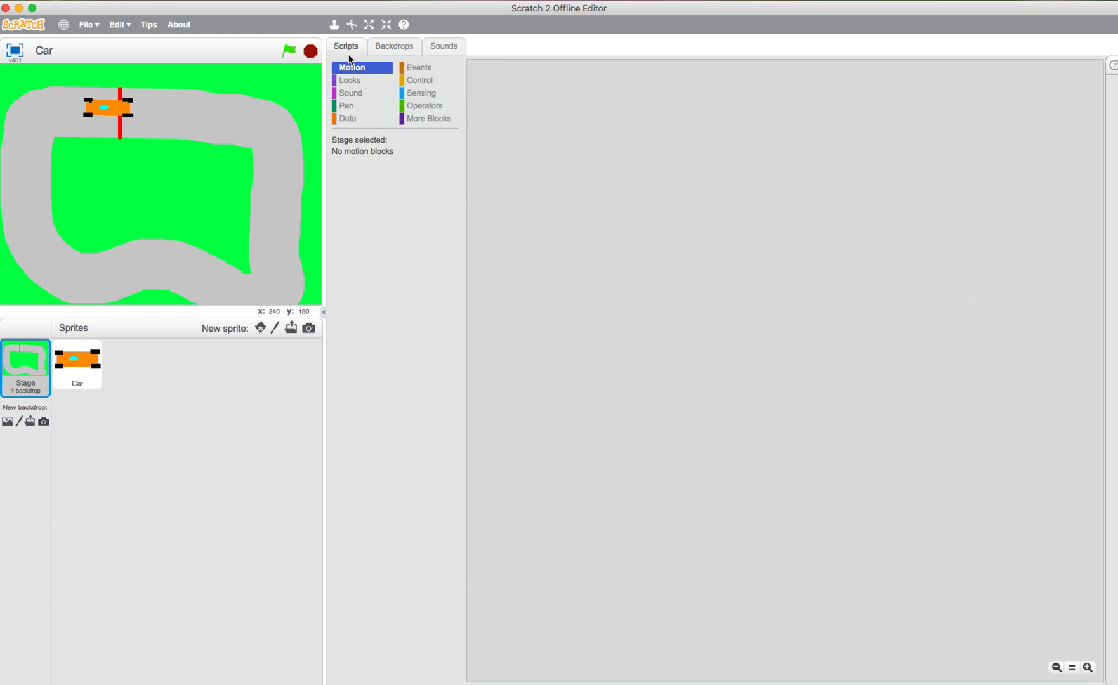
pyautogui.click(78, 364)
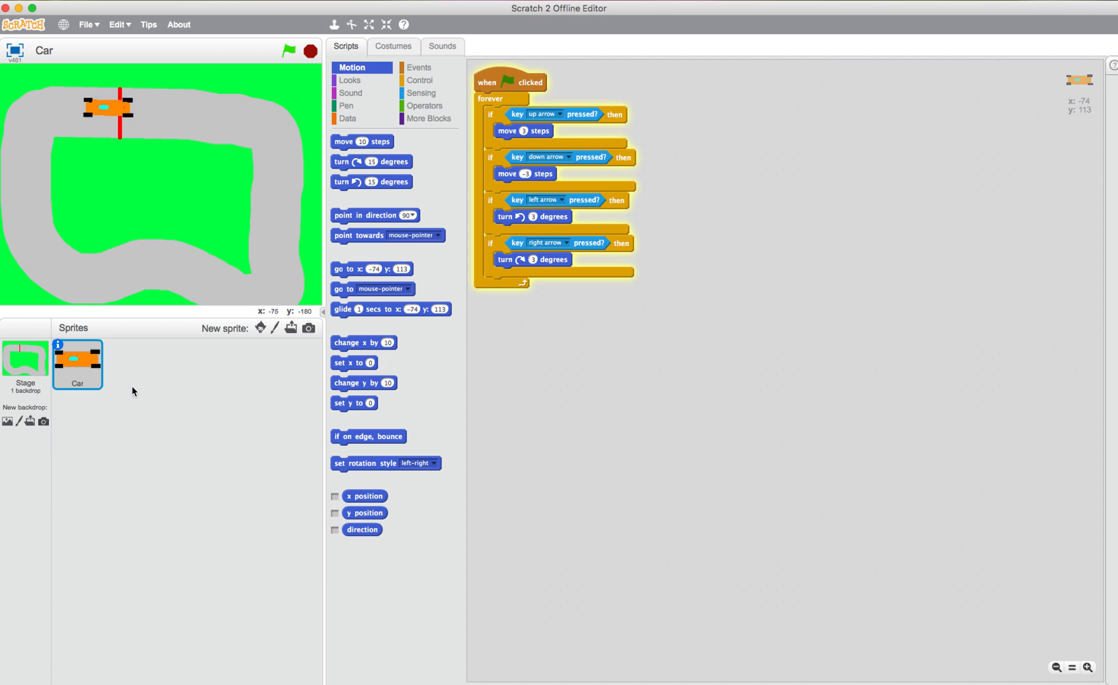
pyautogui.moveTo(423, 90)
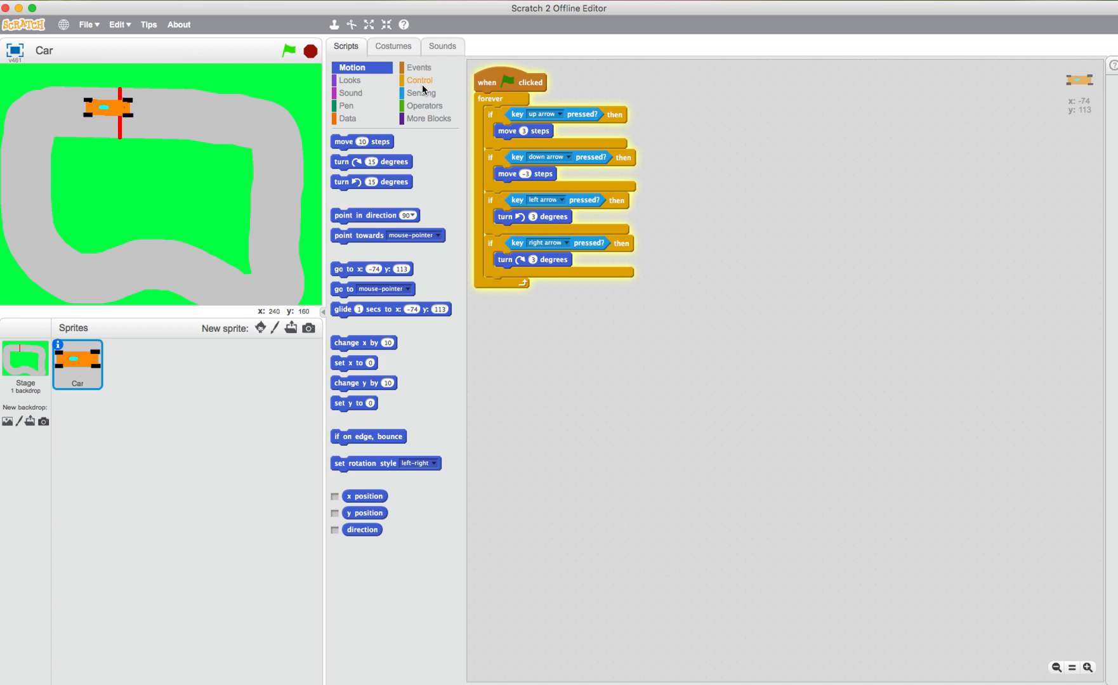
pyautogui.click(420, 80)
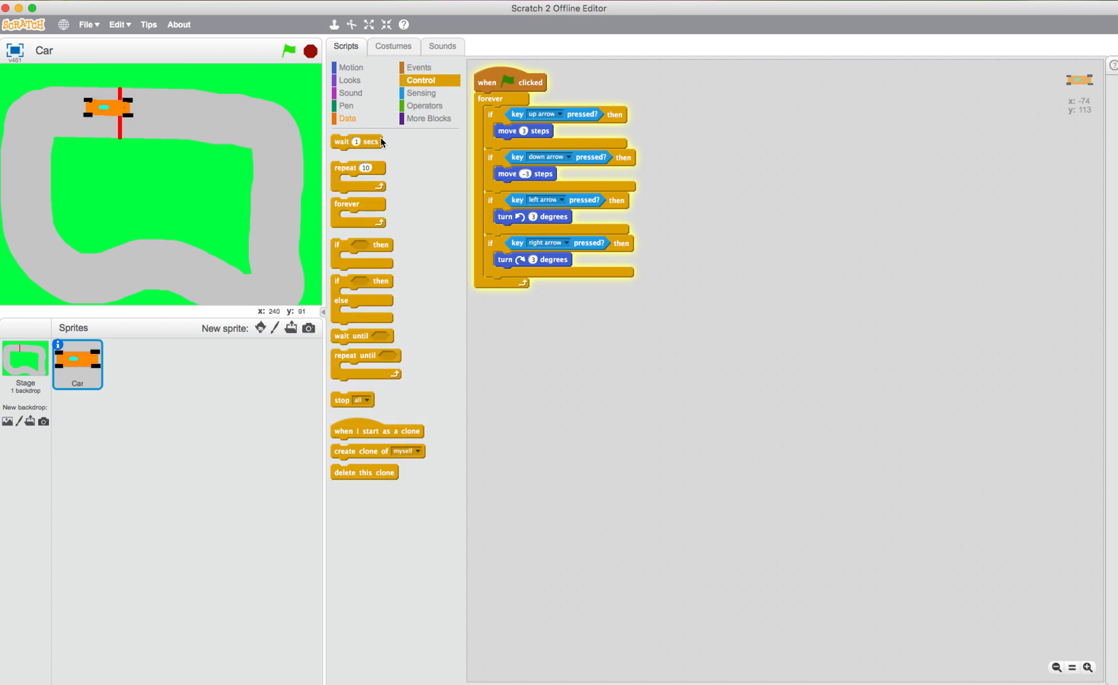
pyautogui.click(419, 67)
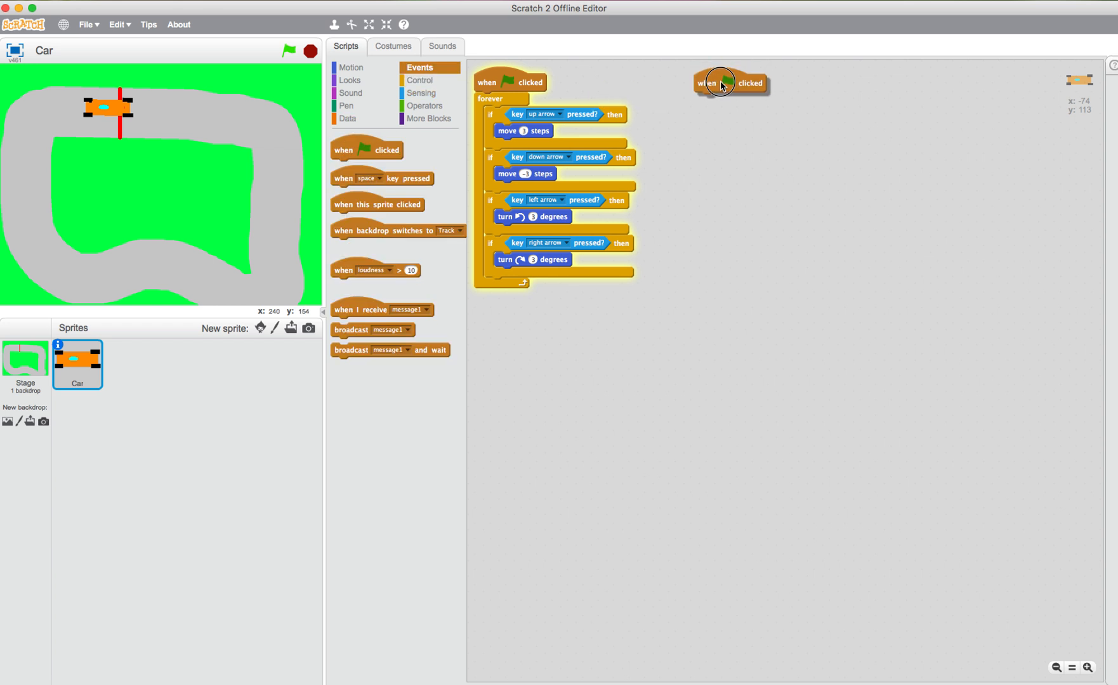
# Attach a Motion 'go to x: y:' block under the new hat and test the car's start spot.
pyautogui.click(350, 68)
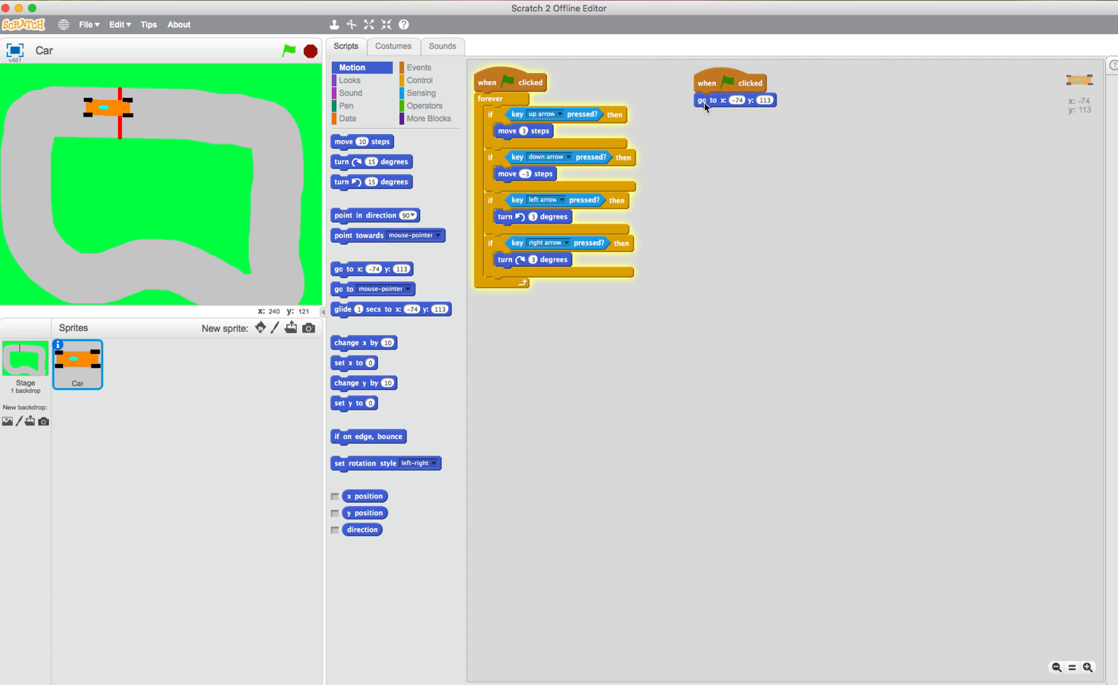
pyautogui.moveTo(154, 119)
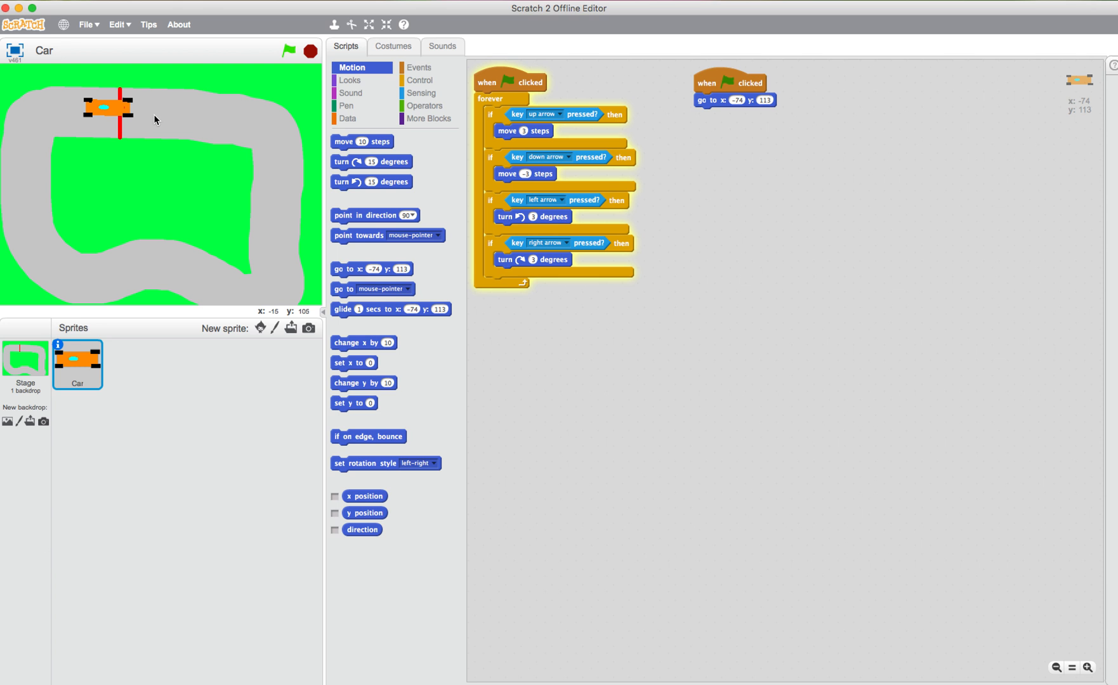
pyautogui.moveTo(155, 119)
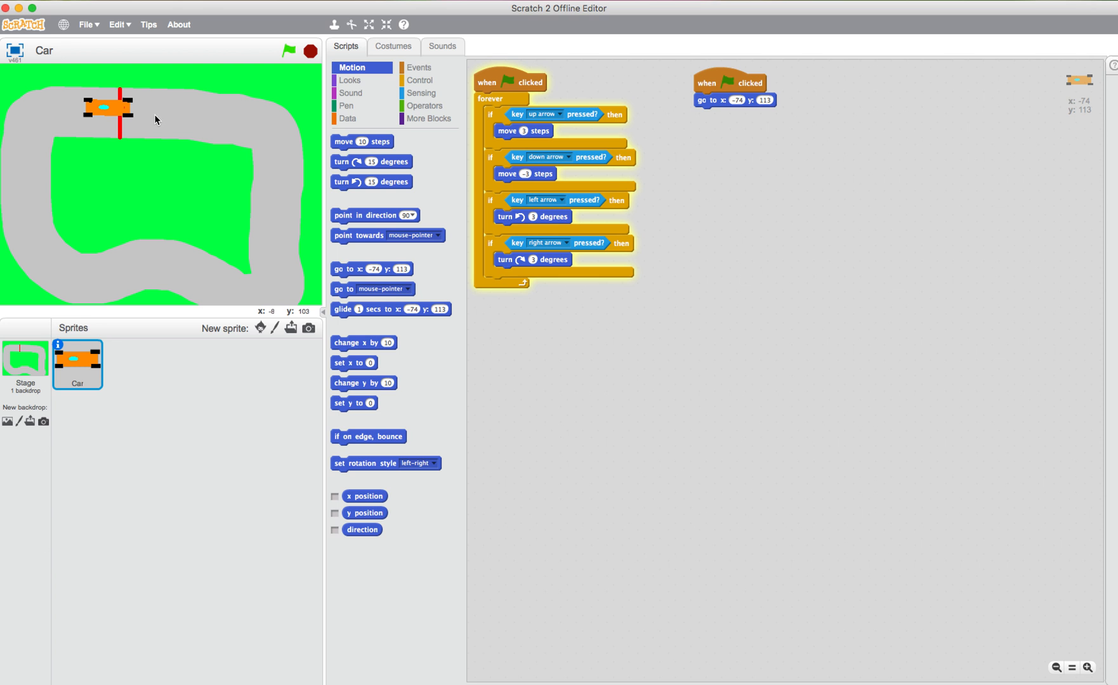
pyautogui.moveTo(150, 122)
pyautogui.write('112')
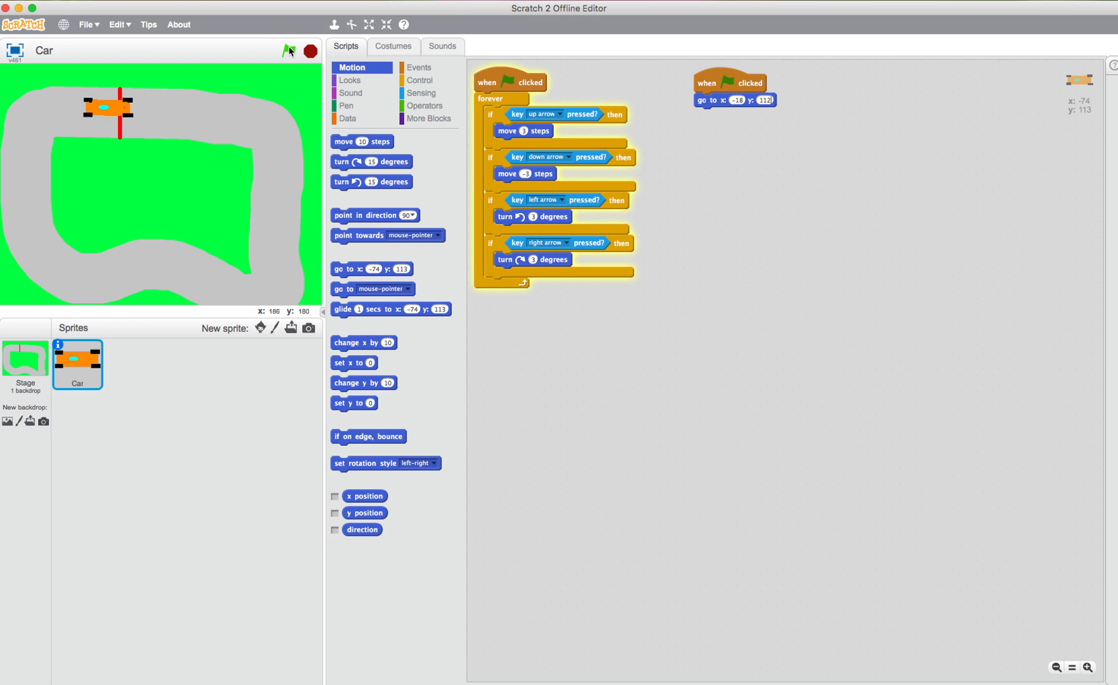
pyautogui.click(288, 50)
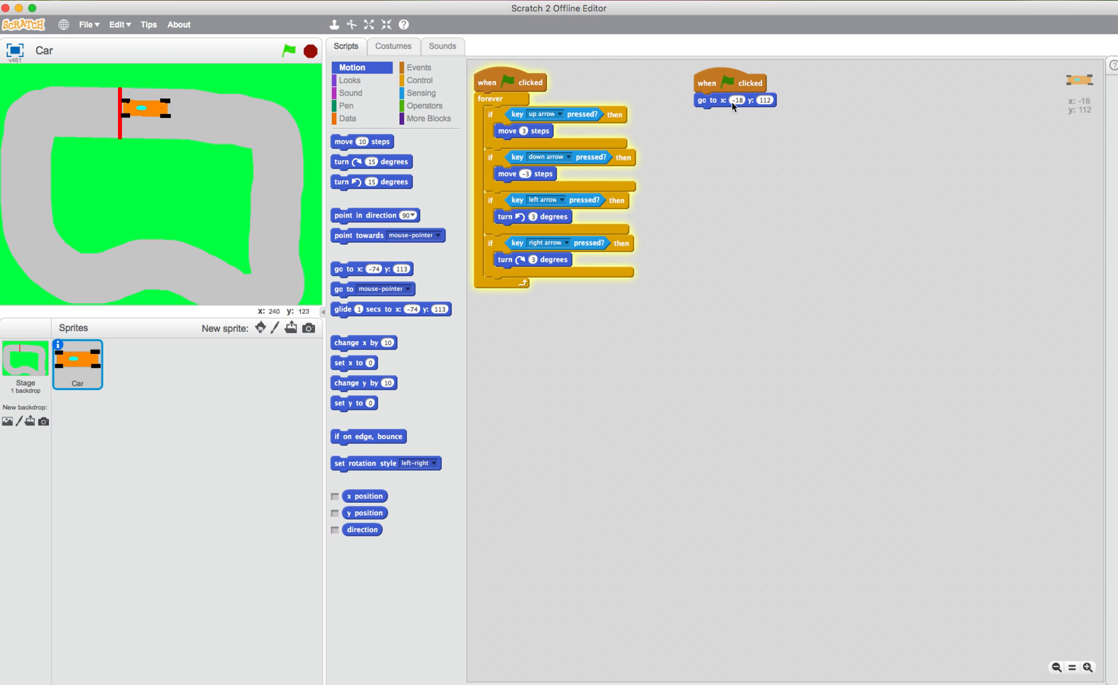
pyautogui.moveTo(742, 107)
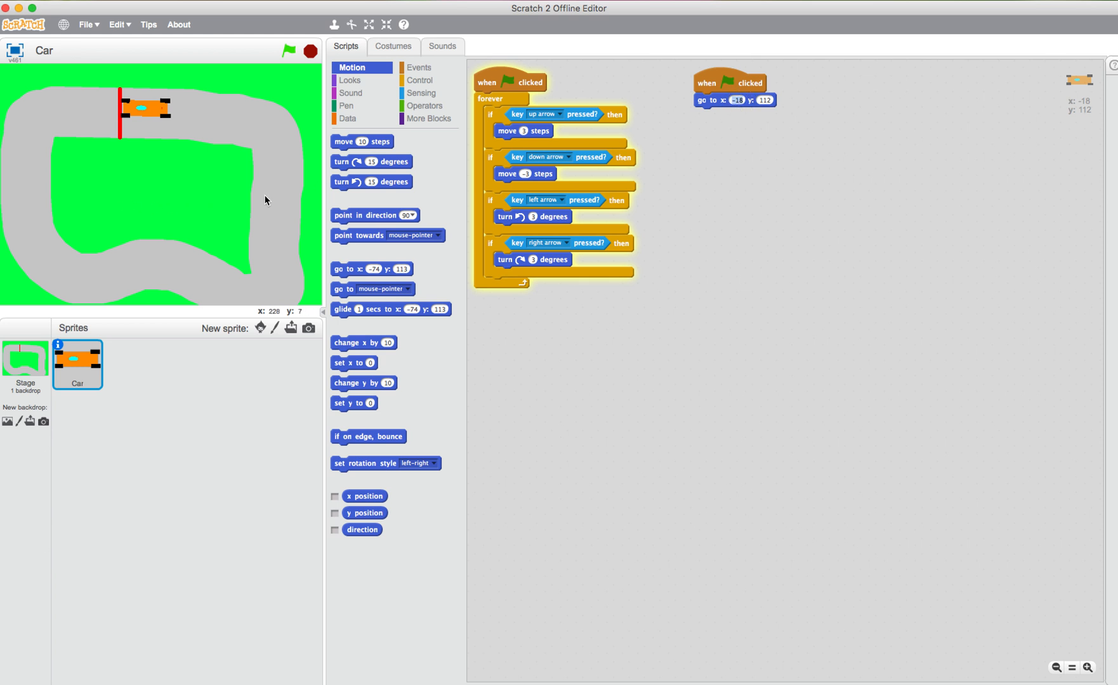
pyautogui.moveTo(648, 78)
pyautogui.write('-14')
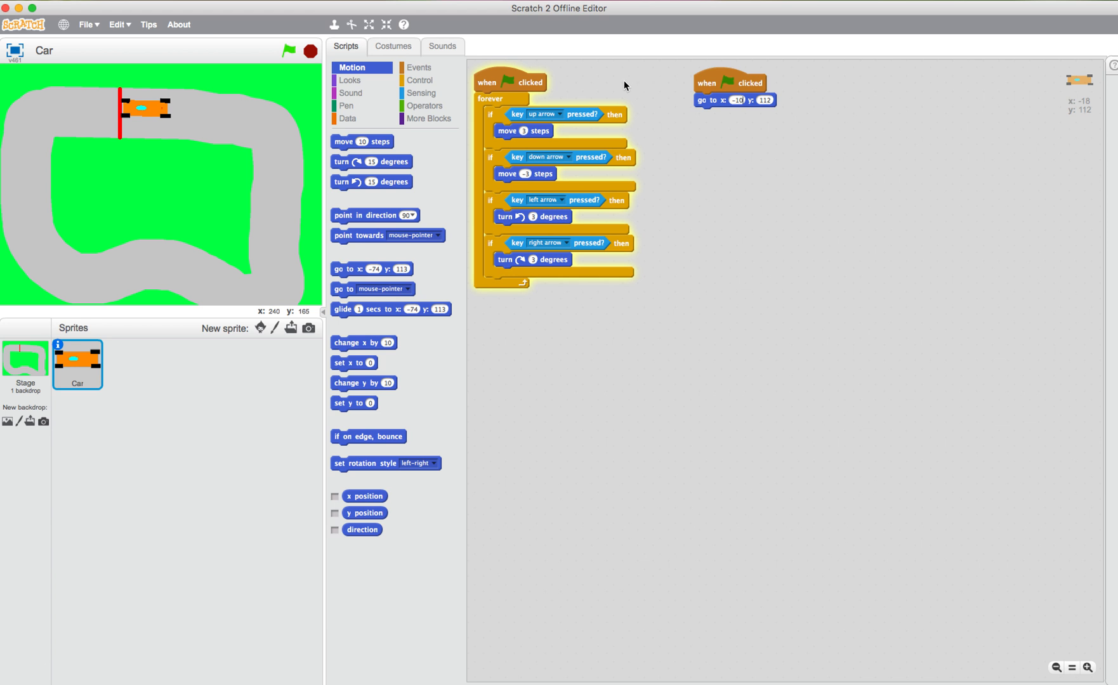
# Add 'point in direction 90', set start to x -10 y 105, and run to check.
pyautogui.click(290, 50)
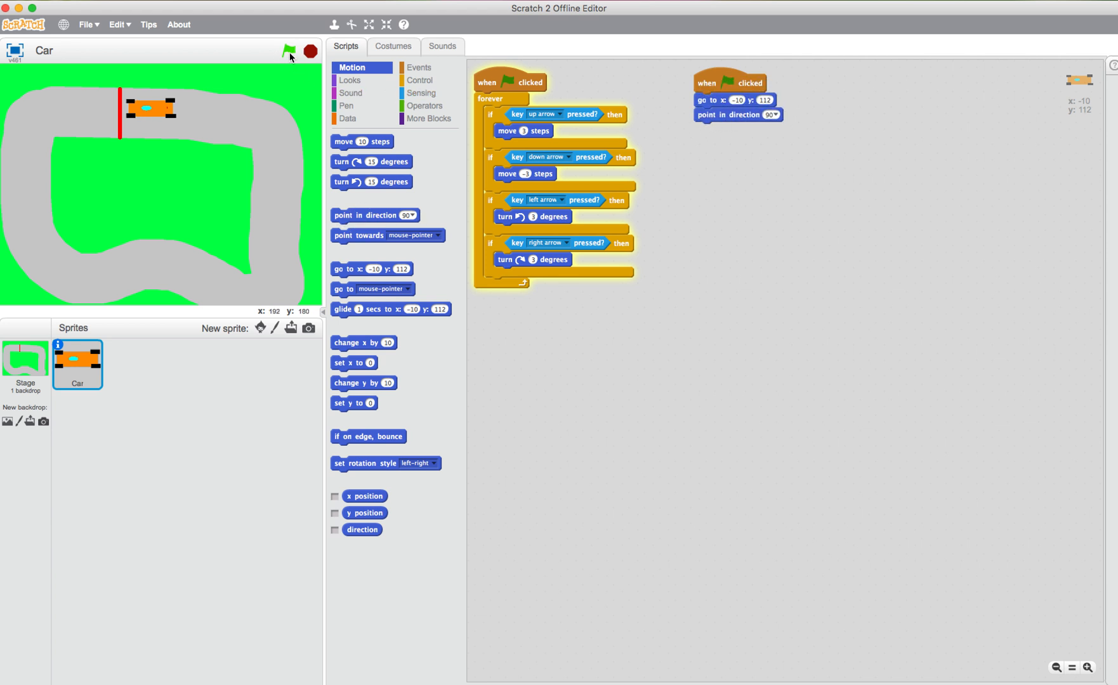
pyautogui.moveTo(159, 137)
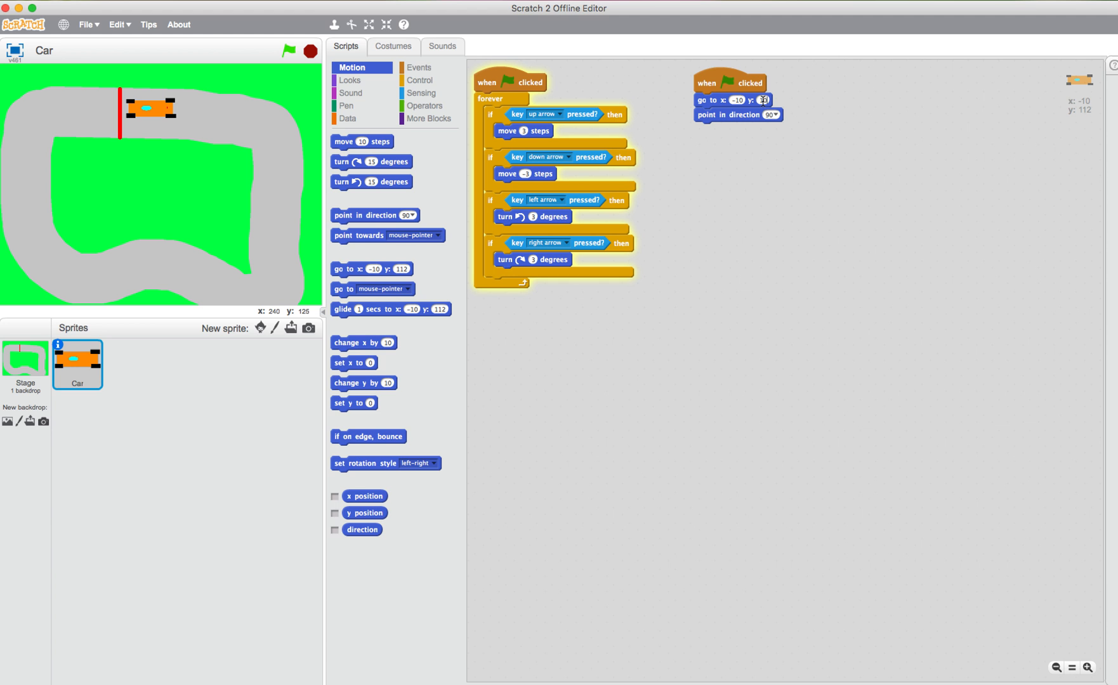
pyautogui.click(290, 50)
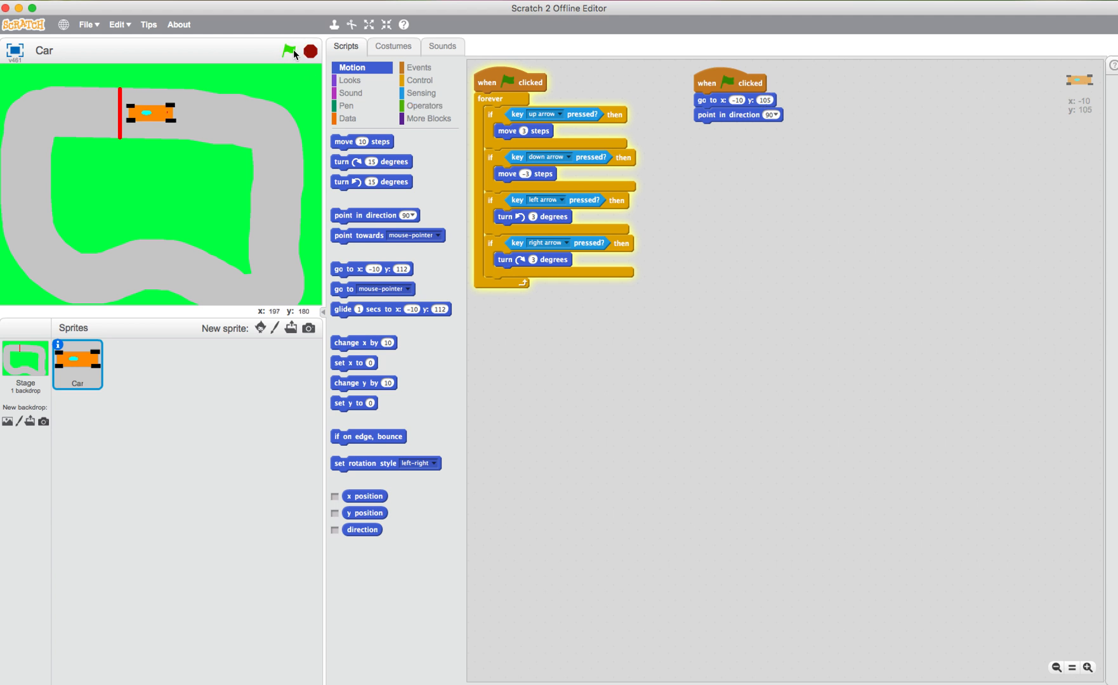